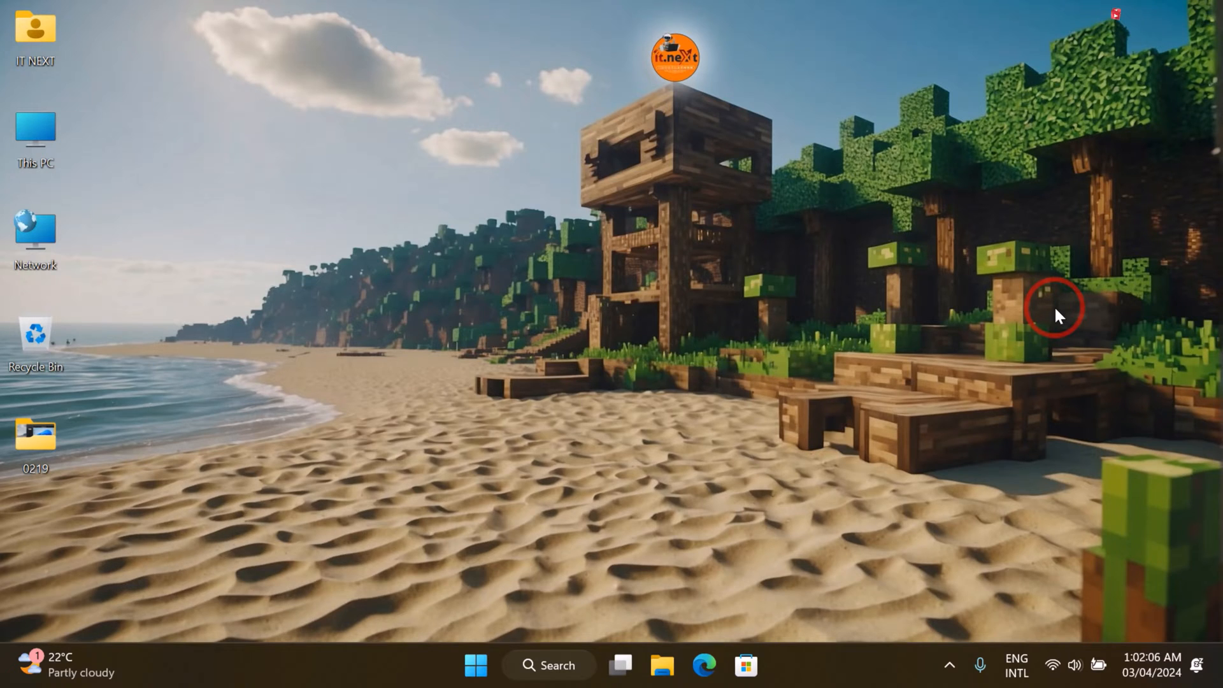
# Start Command Prompt with administrator rights from the Start menu search for cmd.
pyautogui.click(474, 665)
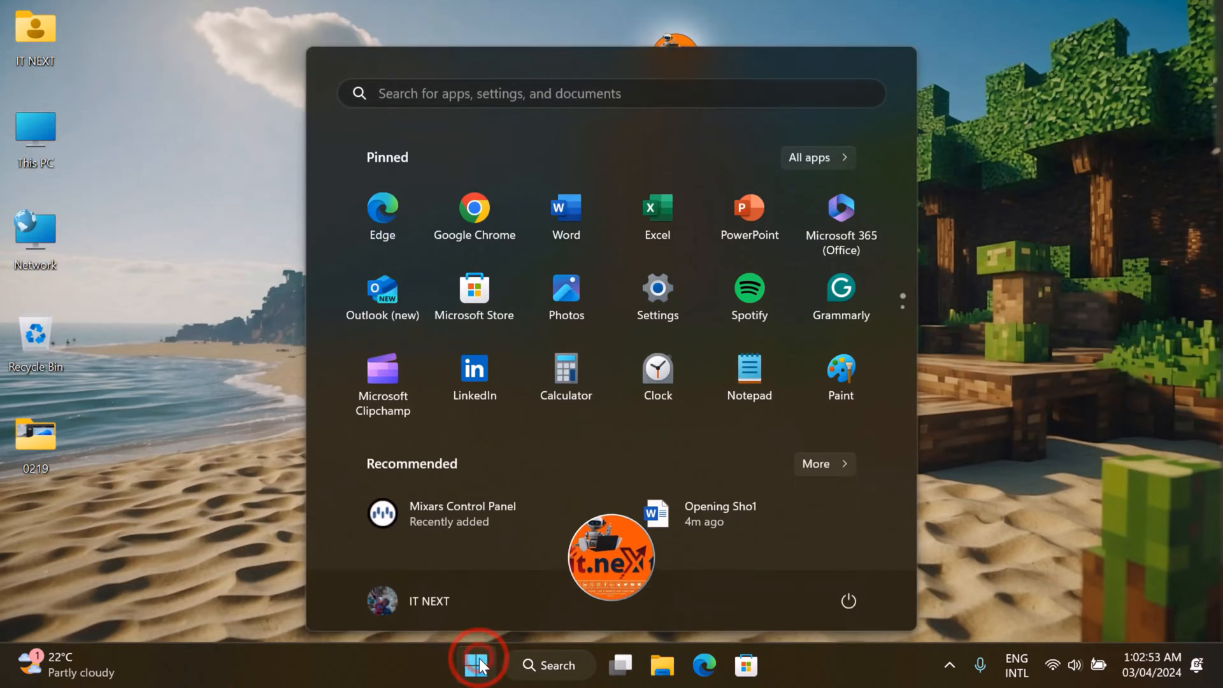
pyautogui.write('cmd')
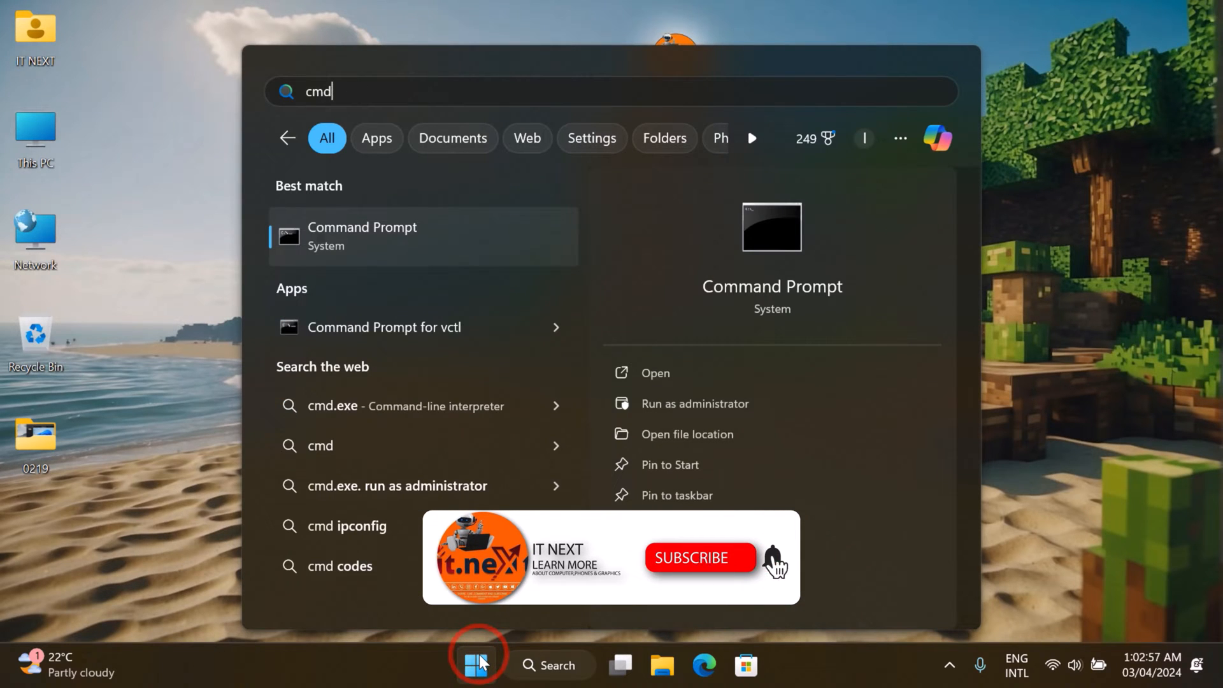
pyautogui.rightClick(361, 237)
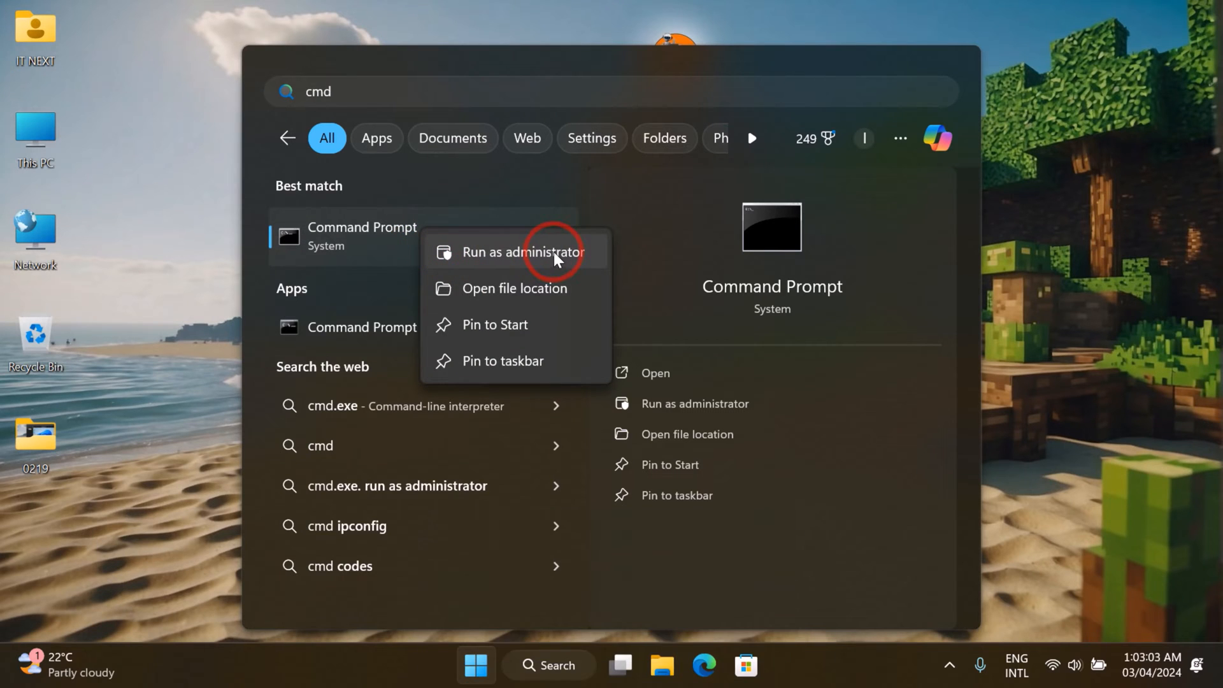
pyautogui.click(523, 251)
pyautogui.write('wmic path SoftwareLicensingService get OA3xOriginalProductKey')
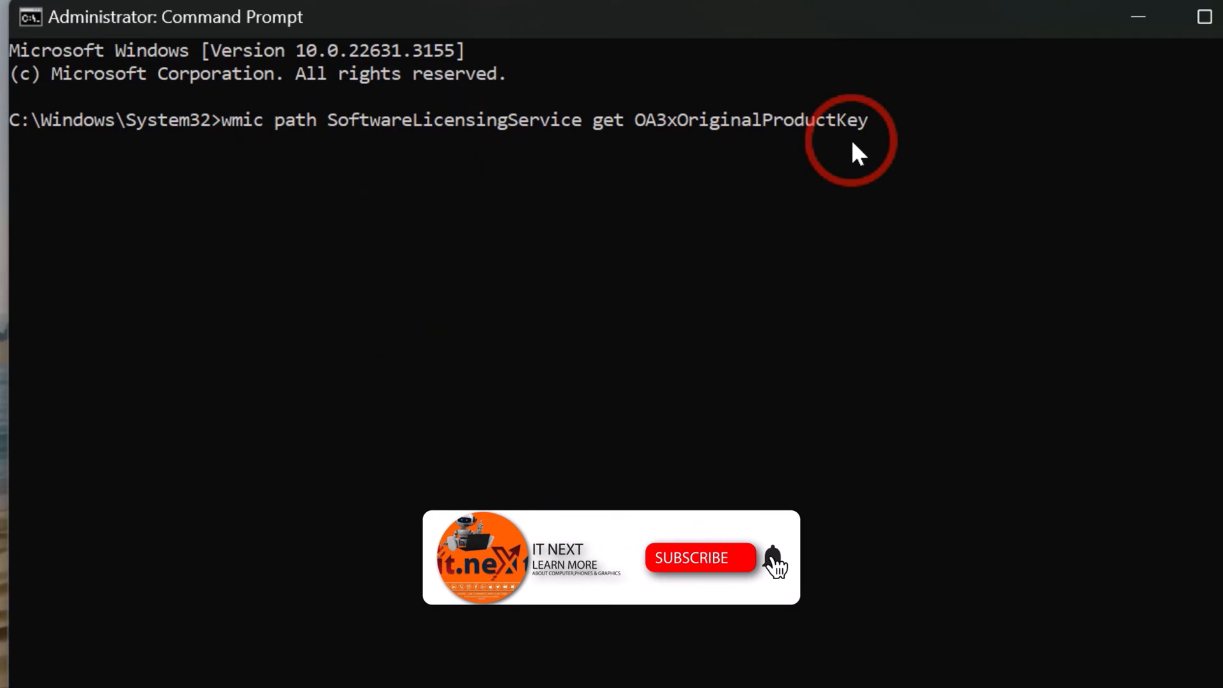
# Run the wmic SoftwareLicensingService query for the OA3xOriginalProductKey.
pyautogui.press('Enter')
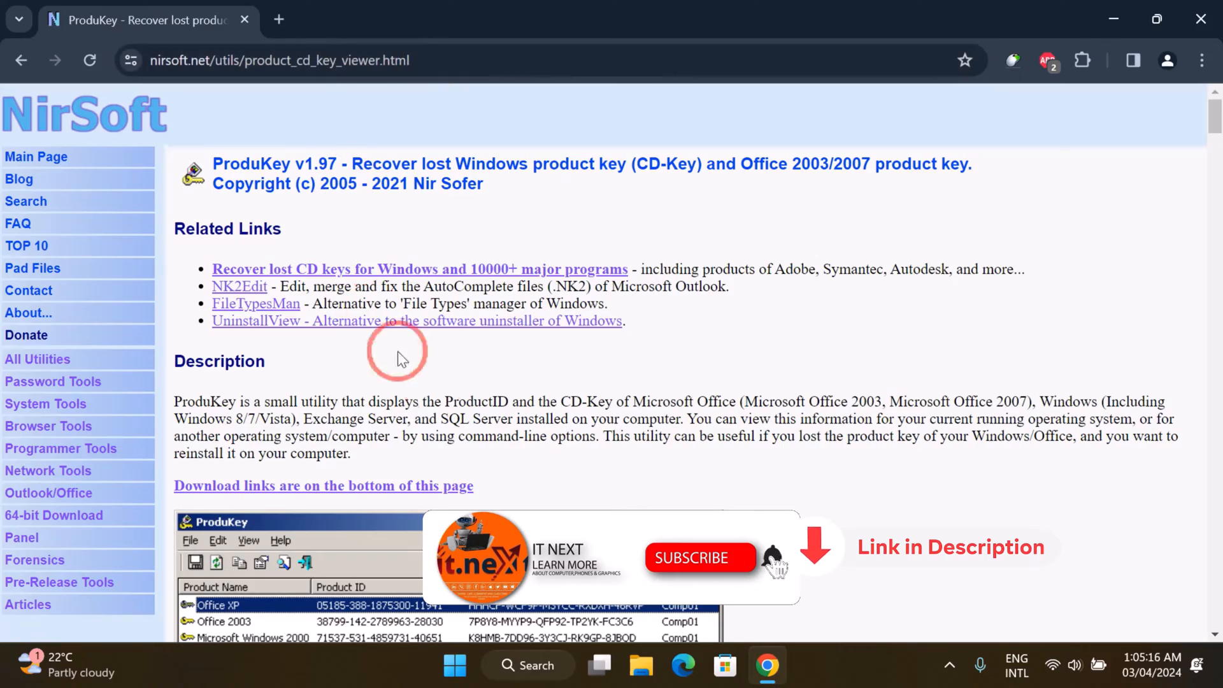
# Scroll the NirSoft ProduKey page down to the zip, x64 and installer download links.
pyautogui.scroll(-3)
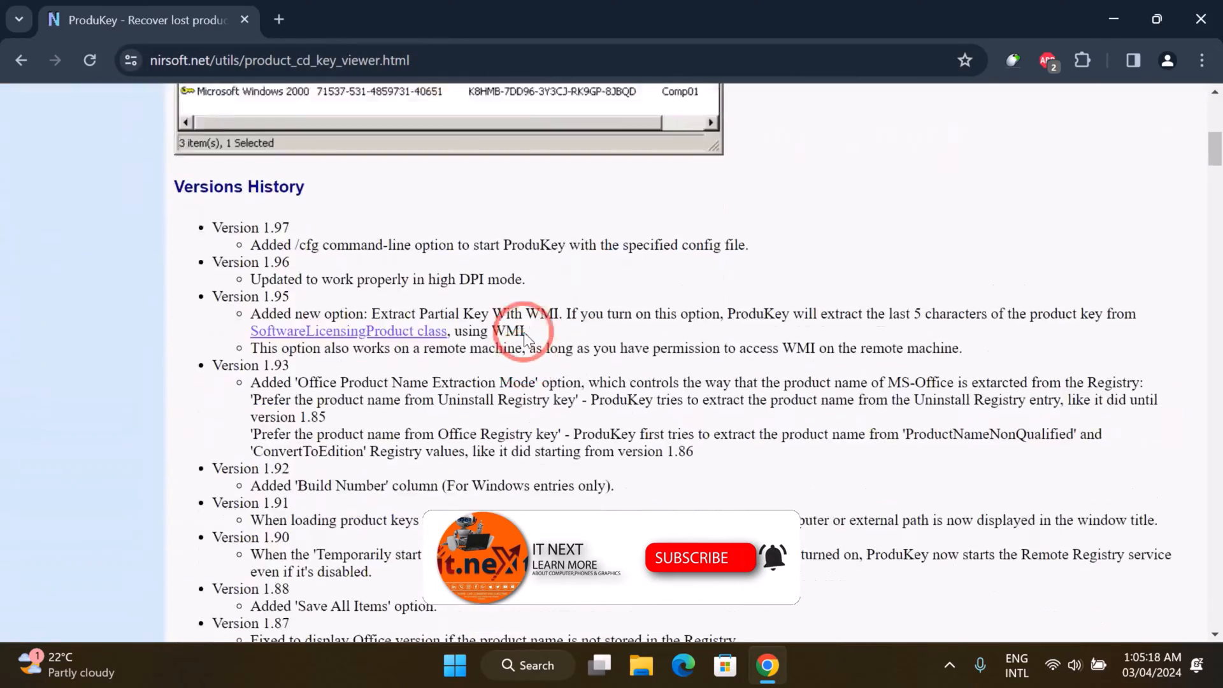
pyautogui.scroll(-3)
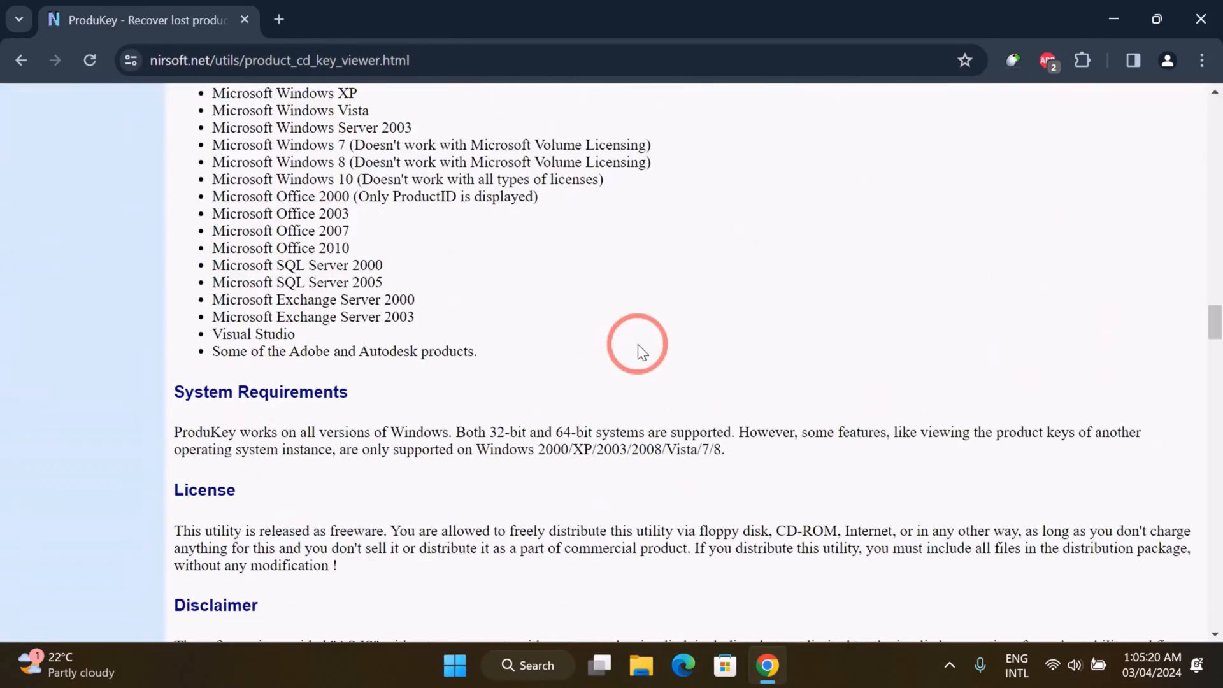
pyautogui.scroll(-3)
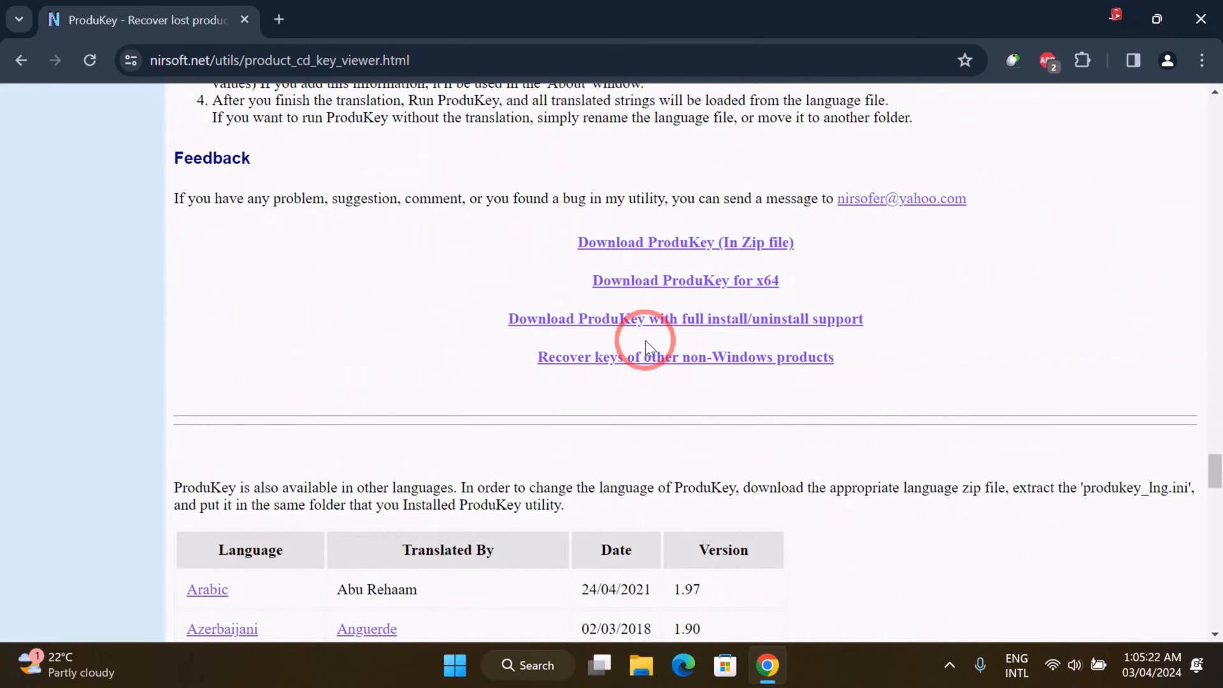
pyautogui.moveTo(696, 280)
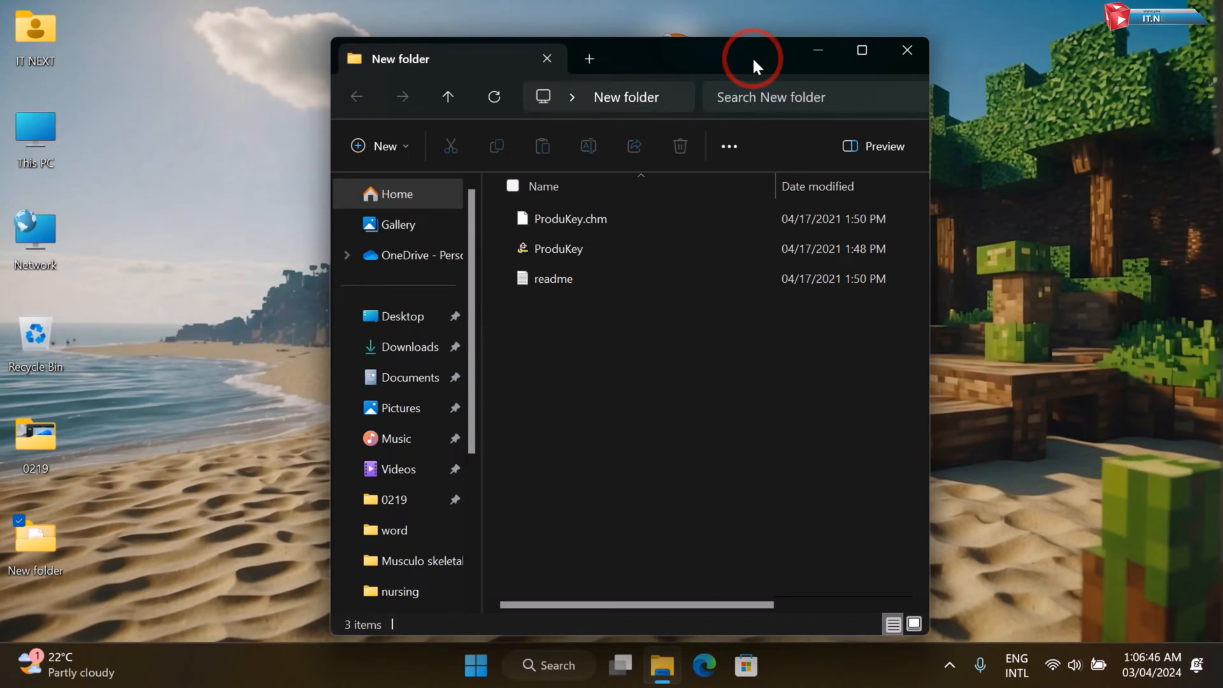
pyautogui.moveTo(572, 263)
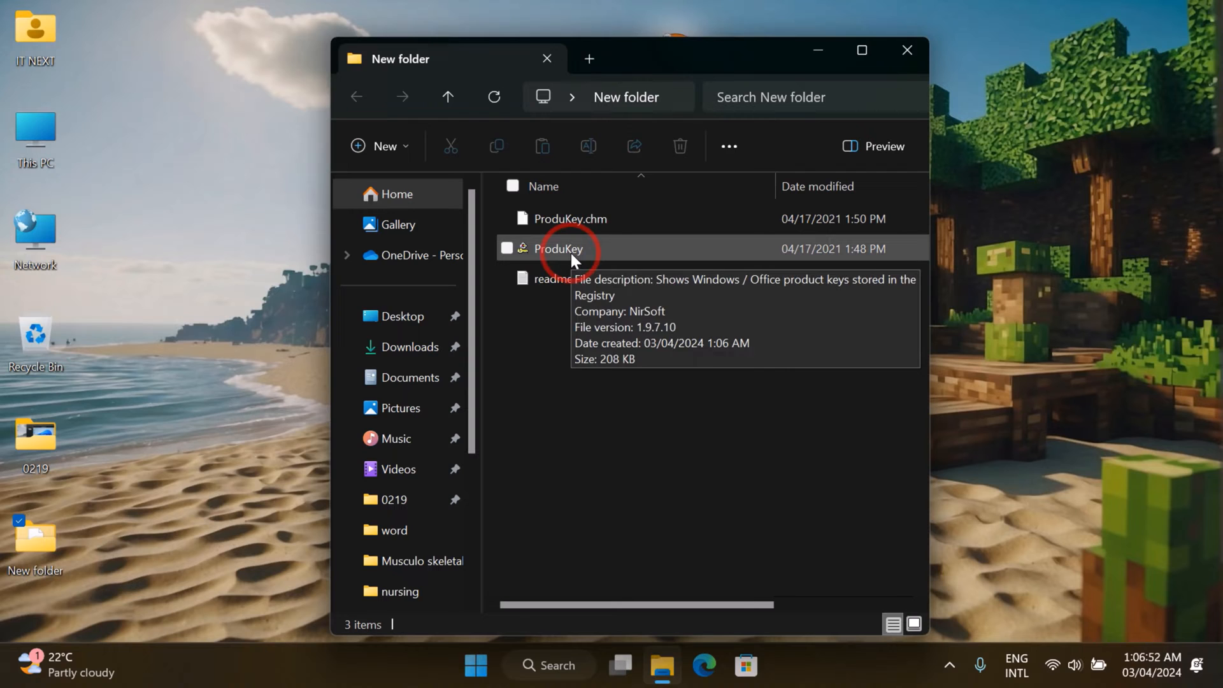
# Launch ProduKey past the SmartScreen warning using More info and Run anyway.
pyautogui.doubleClick(558, 248)
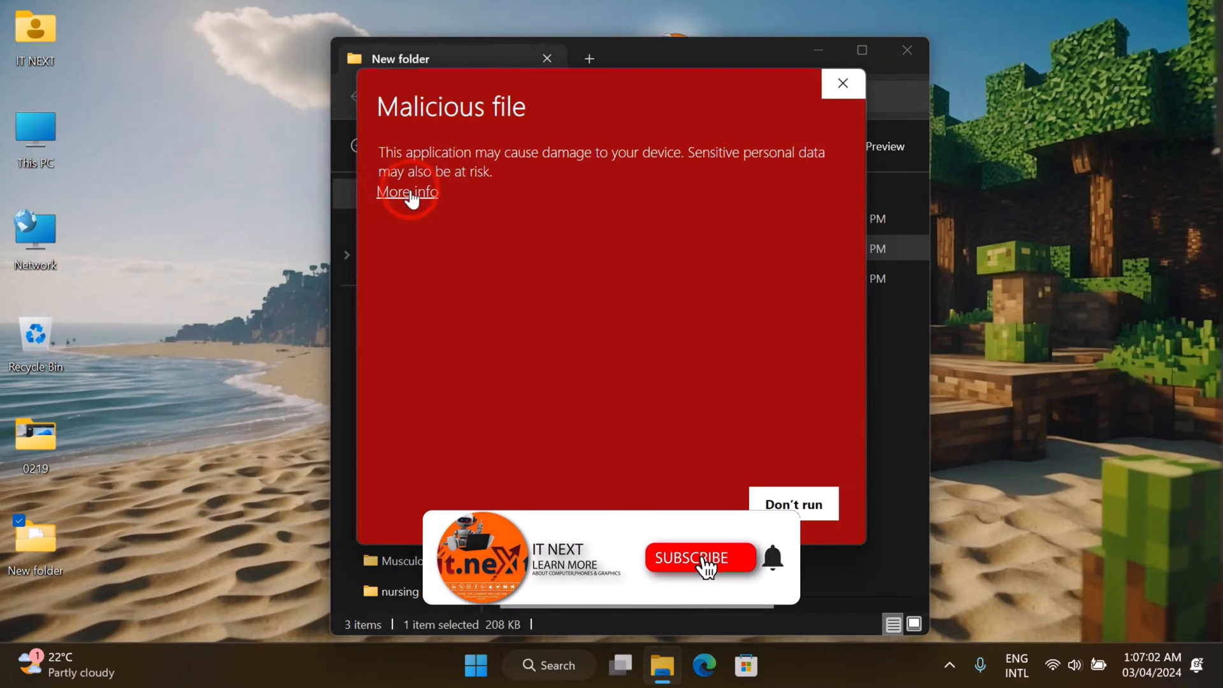
pyautogui.click(406, 191)
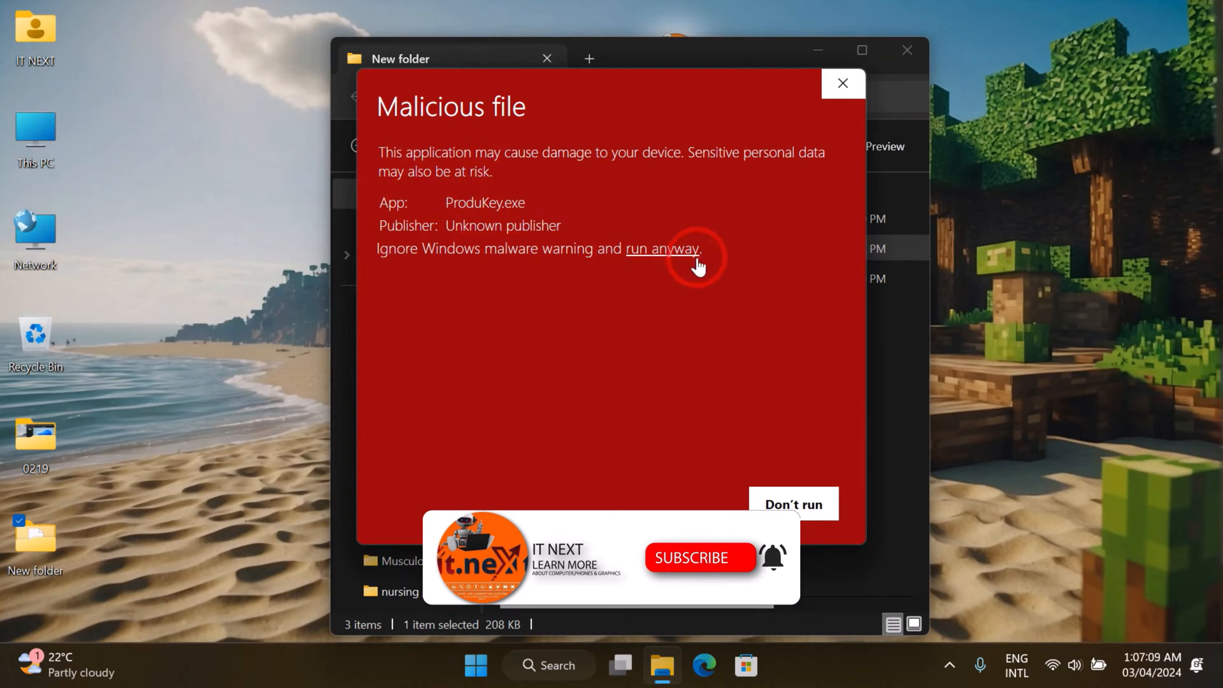
pyautogui.click(661, 249)
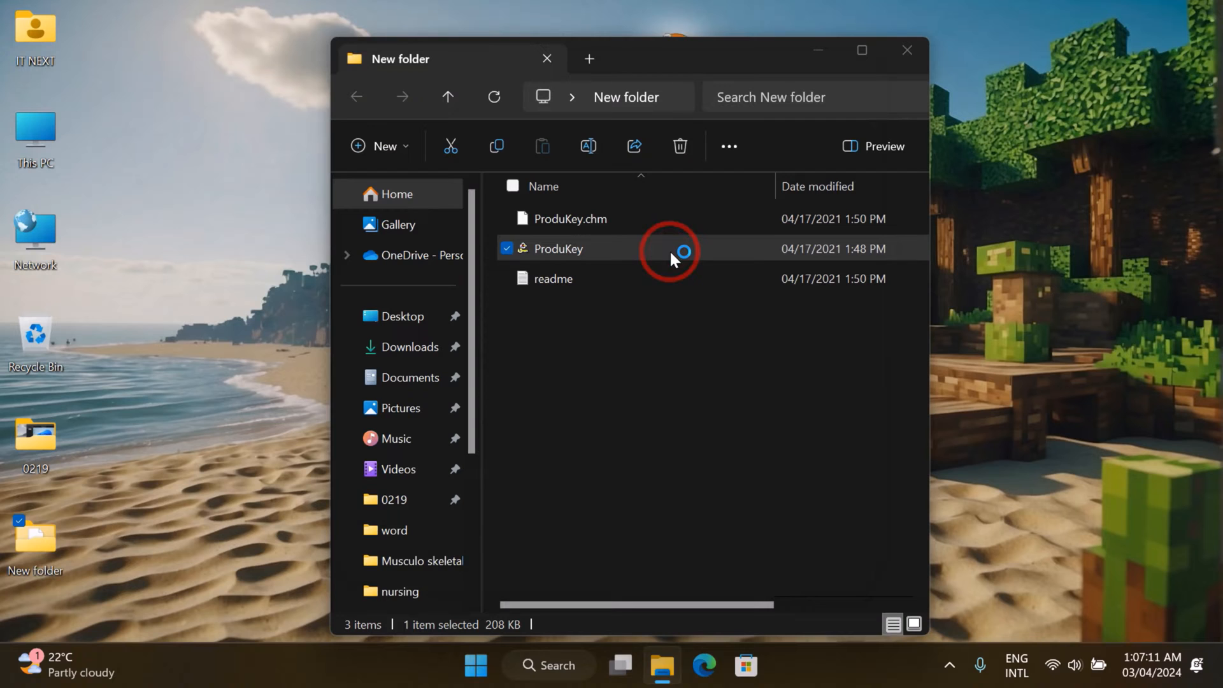
pyautogui.doubleClick(558, 248)
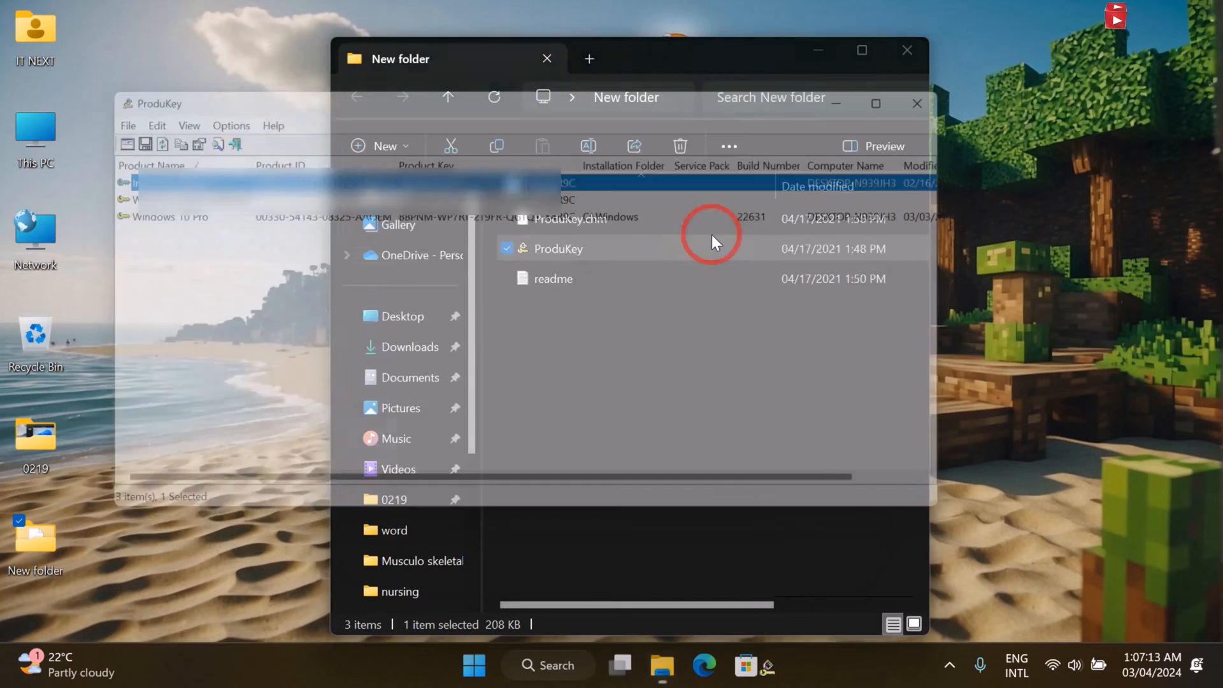
# Review the Windows and Internet Explorer product keys listed in the ProduKey window.
pyautogui.click(158, 104)
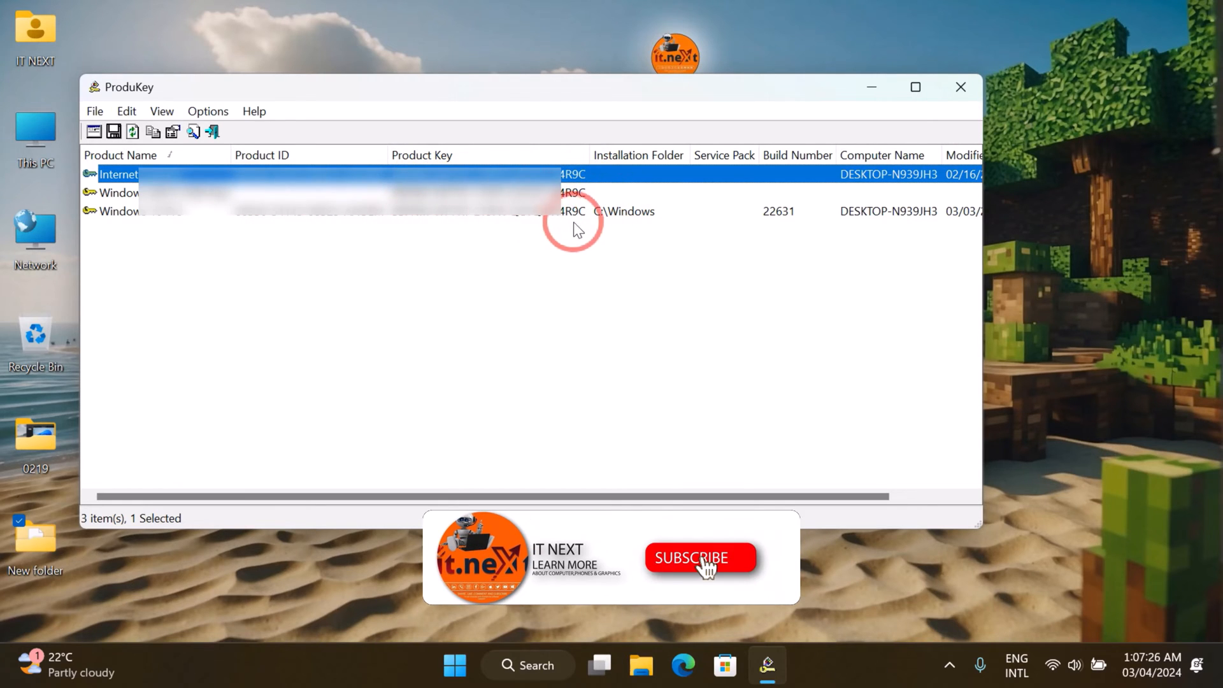
pyautogui.moveTo(600, 232)
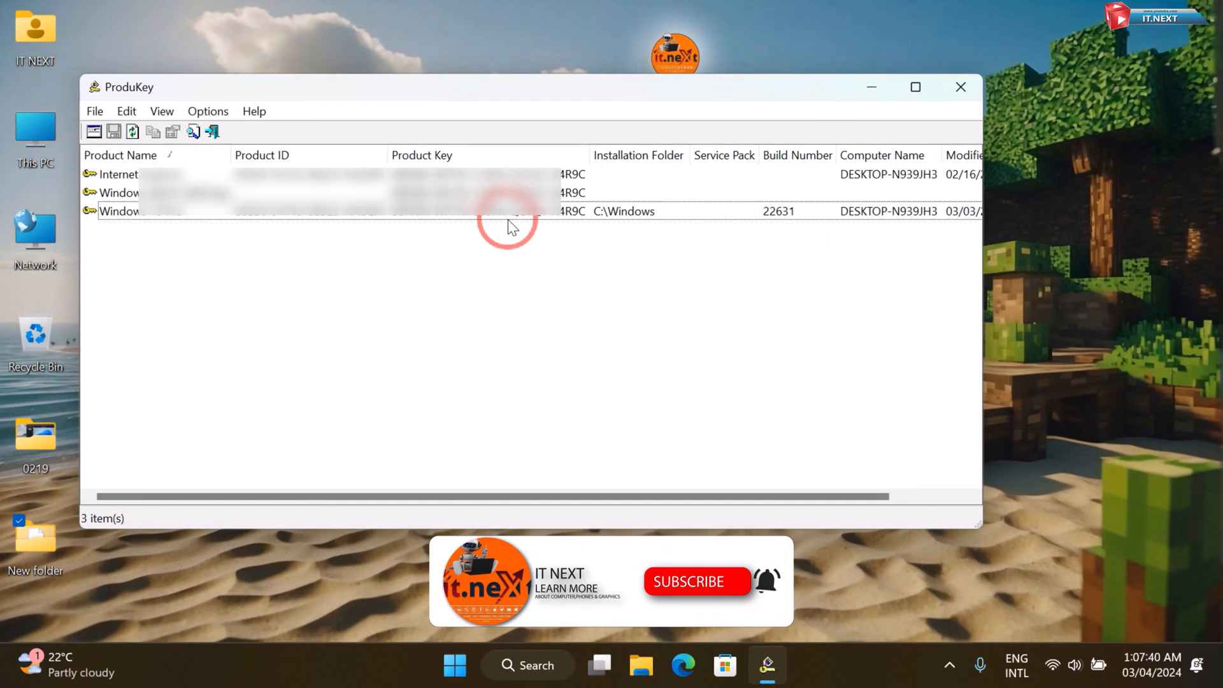
pyautogui.click(962, 87)
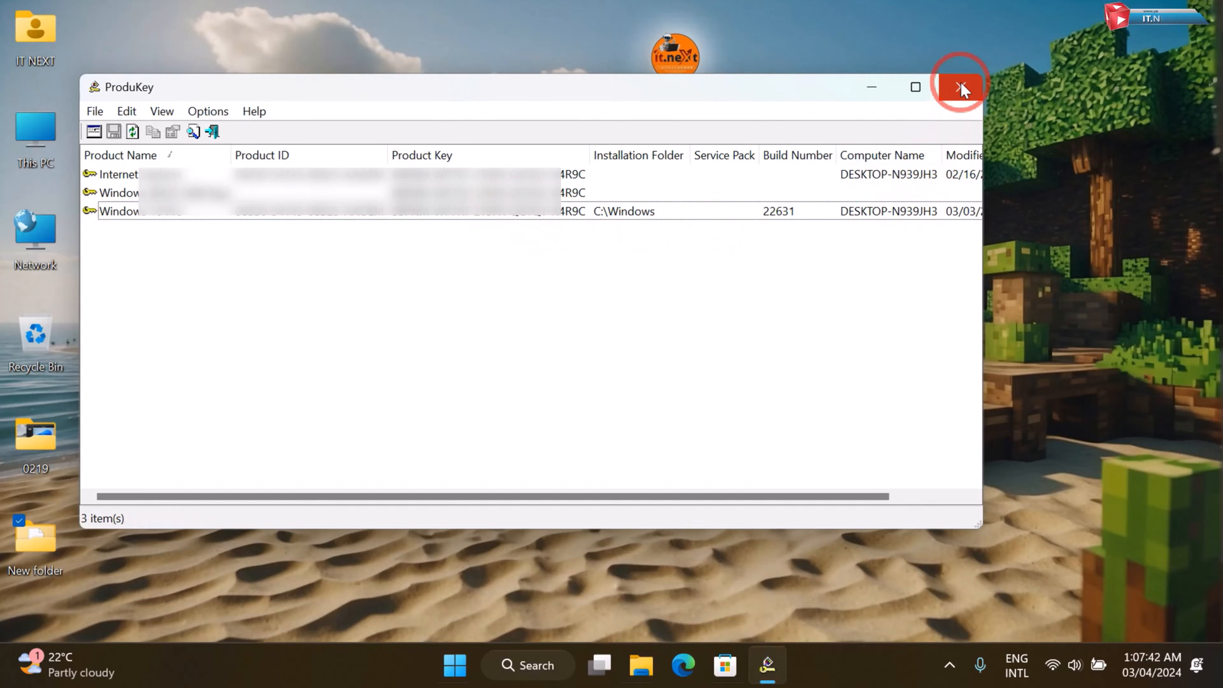